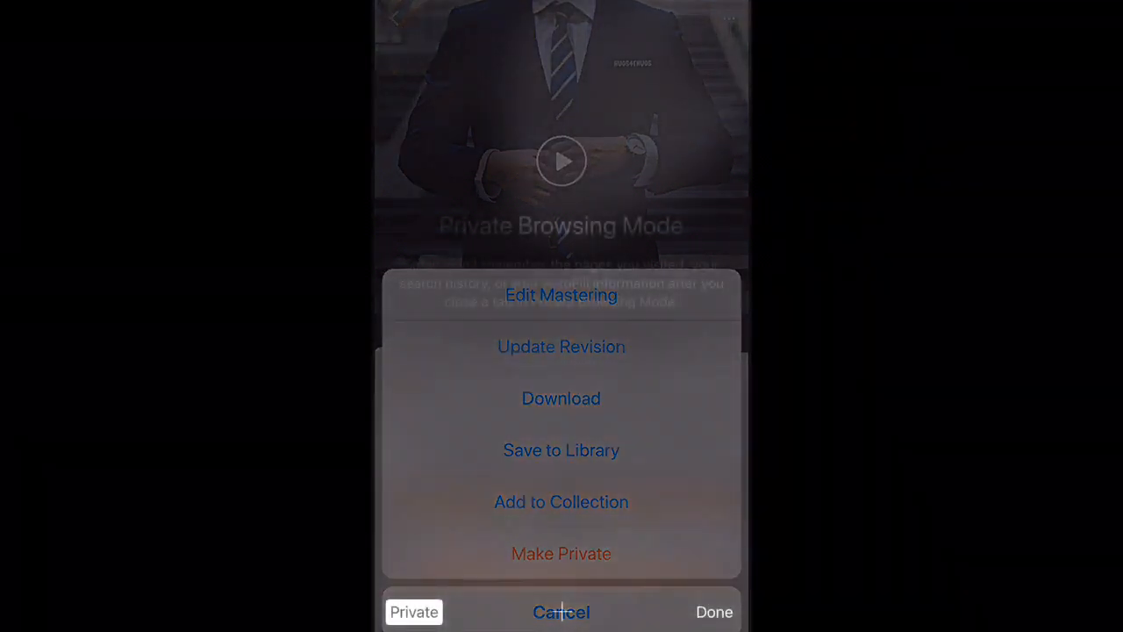
Dismiss the track's action sheet in Apple Music without choosing an option.
left_click(562, 610)
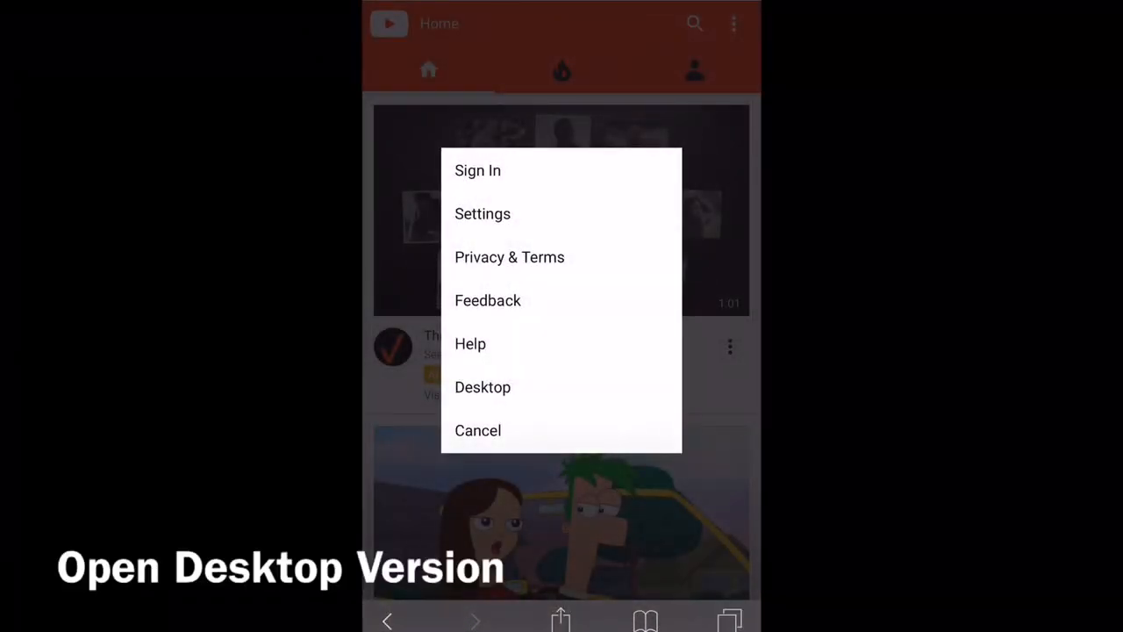
Load YouTube's desktop website from the mobile site menu in the private window.
left_click(483, 387)
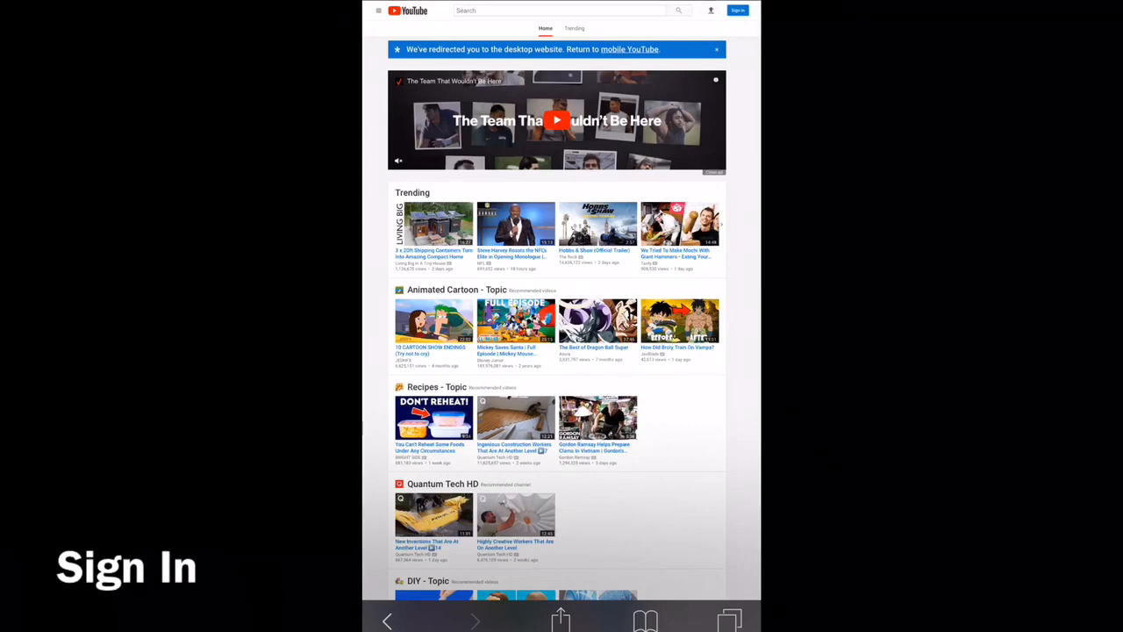
Go to YouTube's video upload page from the signed-in desktop site.
left_click(737, 10)
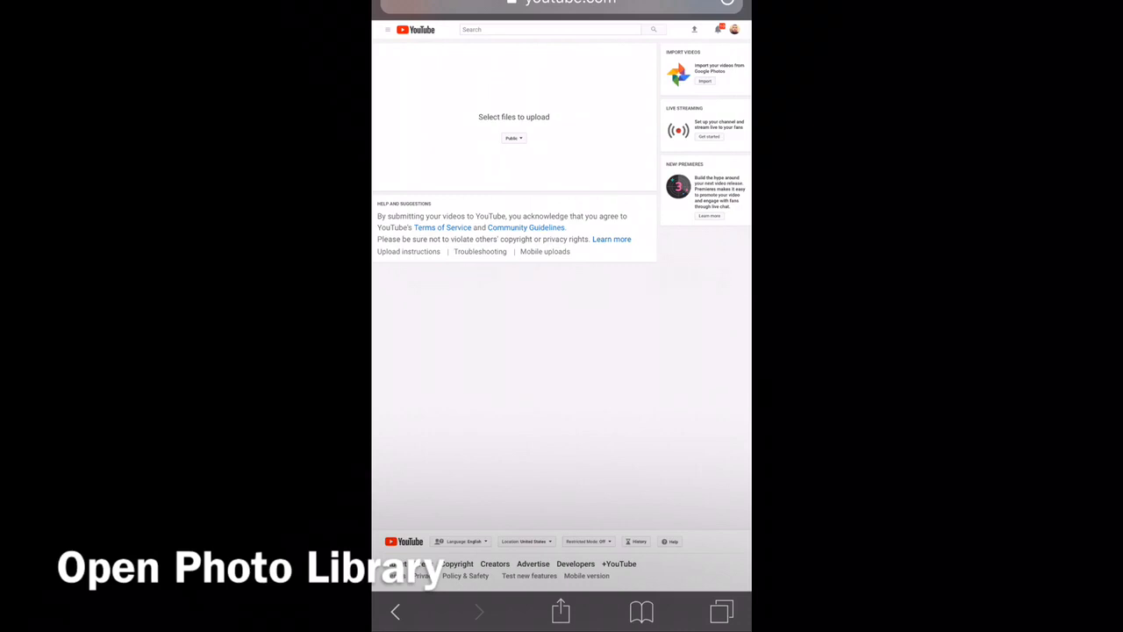
Choose the track's video from the Photo Library and start uploading it.
left_click(513, 116)
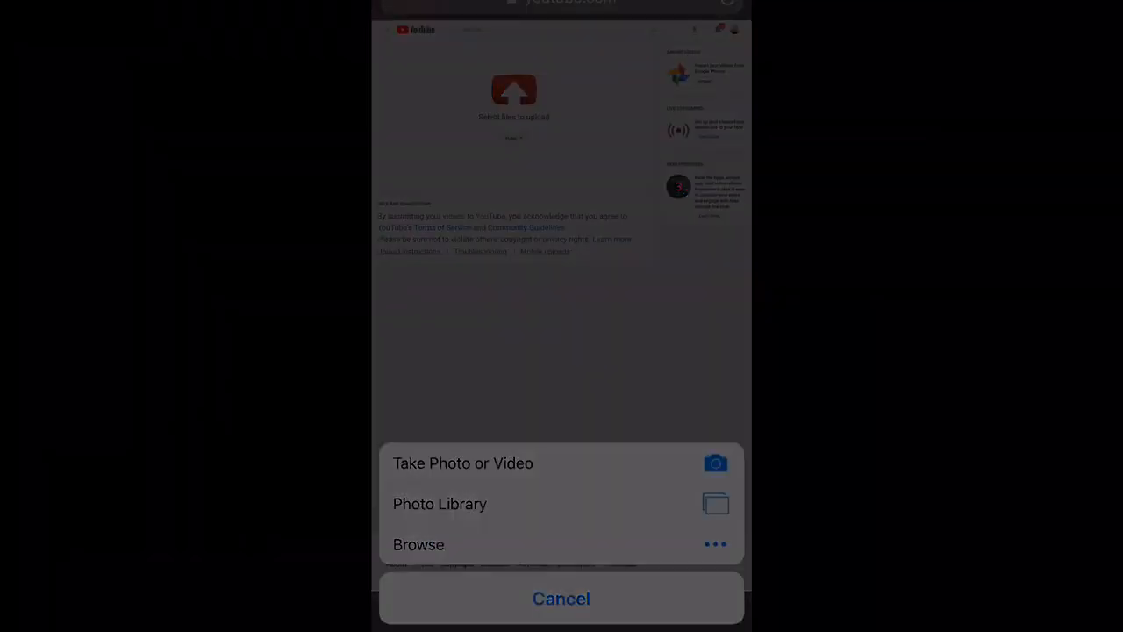
left_click(439, 501)
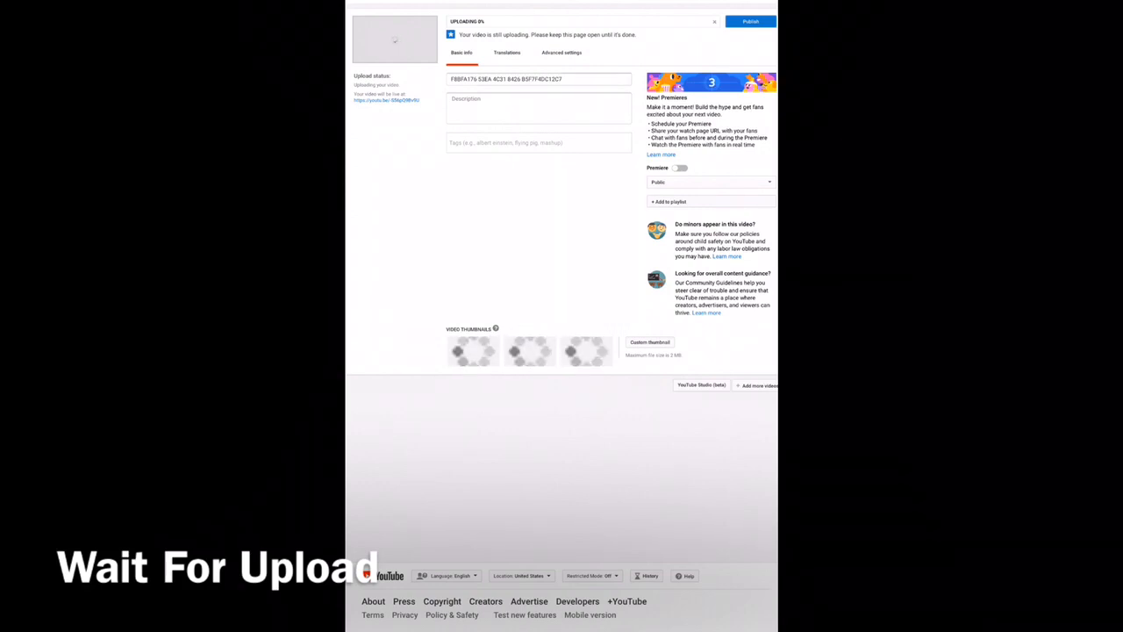
Erase the auto-filled file-name title from the video's Title field.
left_click(539, 79)
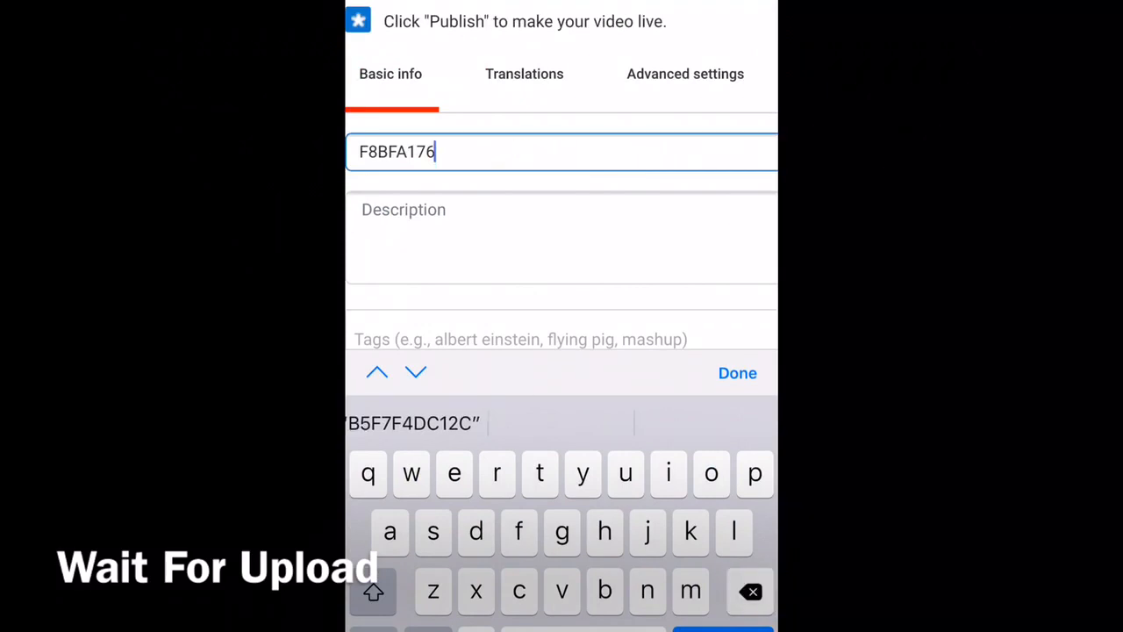
key("backspace")
type("Fiv")
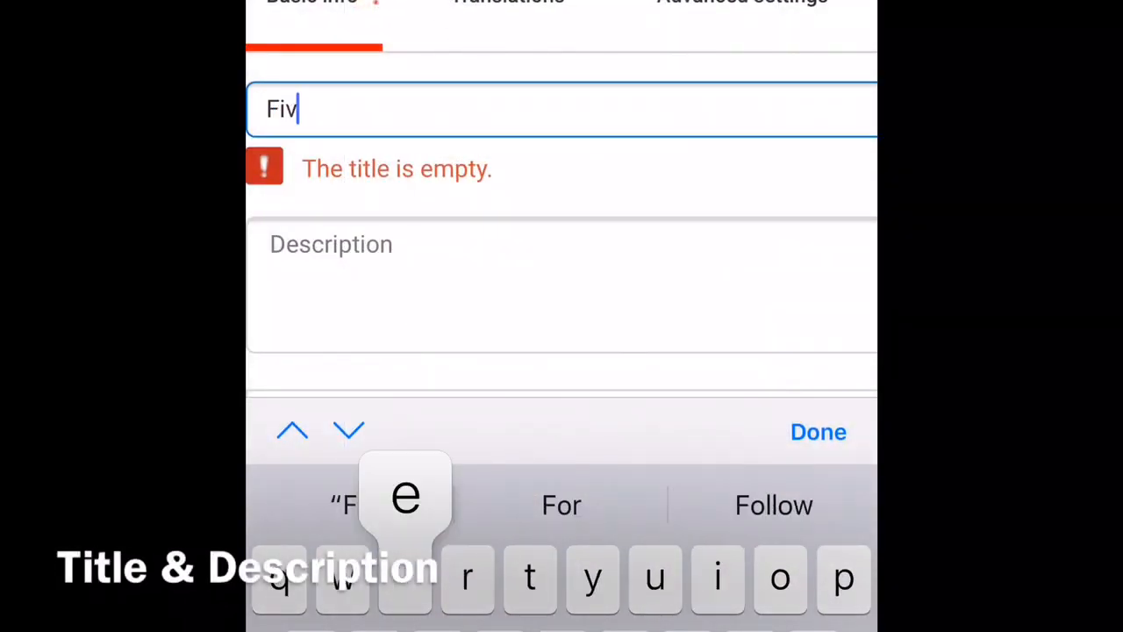
Enter the title 'Five On The Tree - JAW |#HUGS4THUGS|' and move to the Description field.
type("e On The")
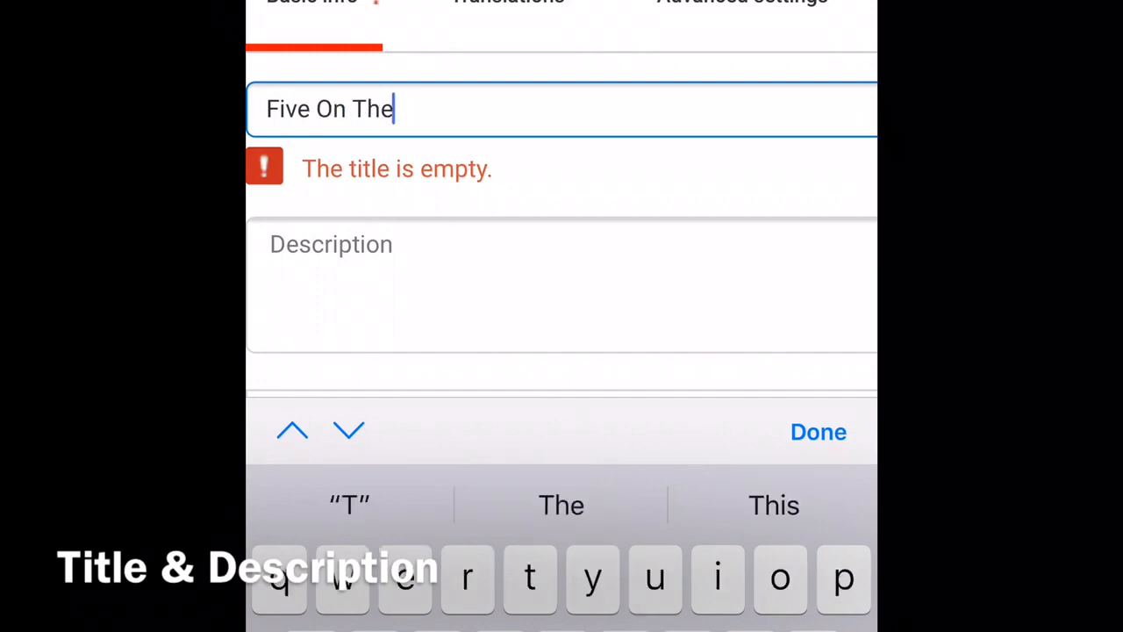
type("Tree")
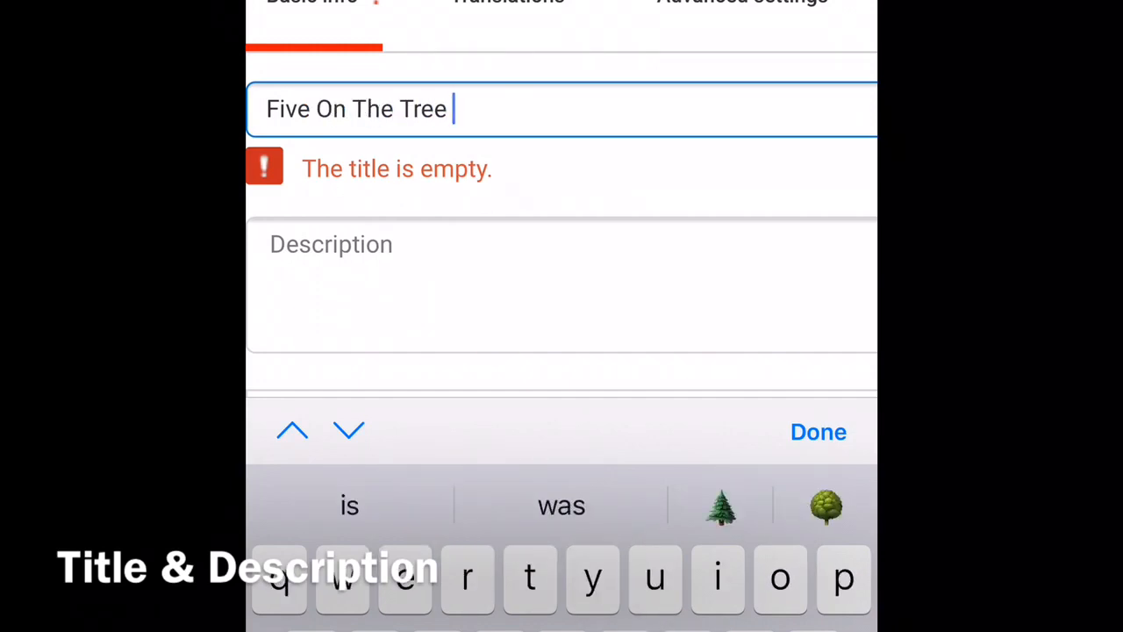
type("-")
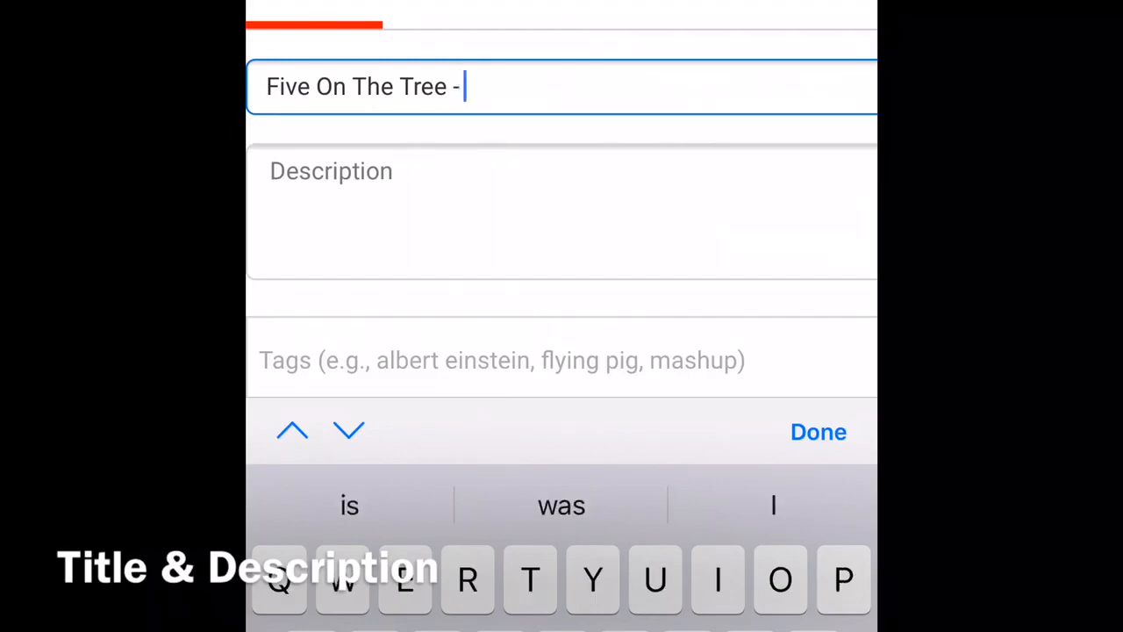
type("JAW |")
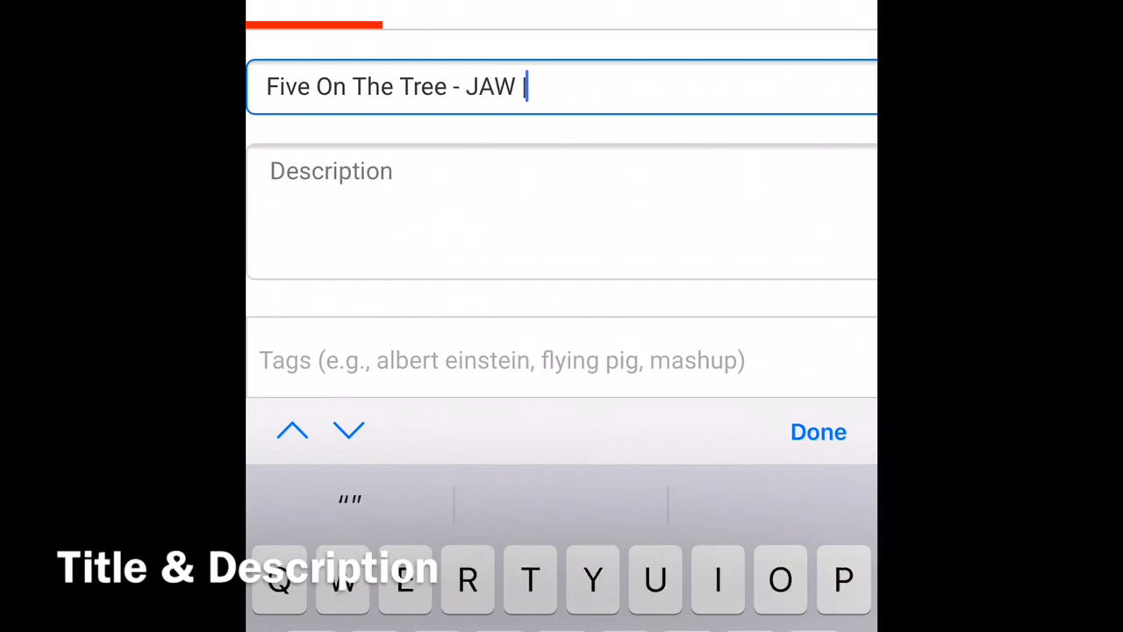
type("#")
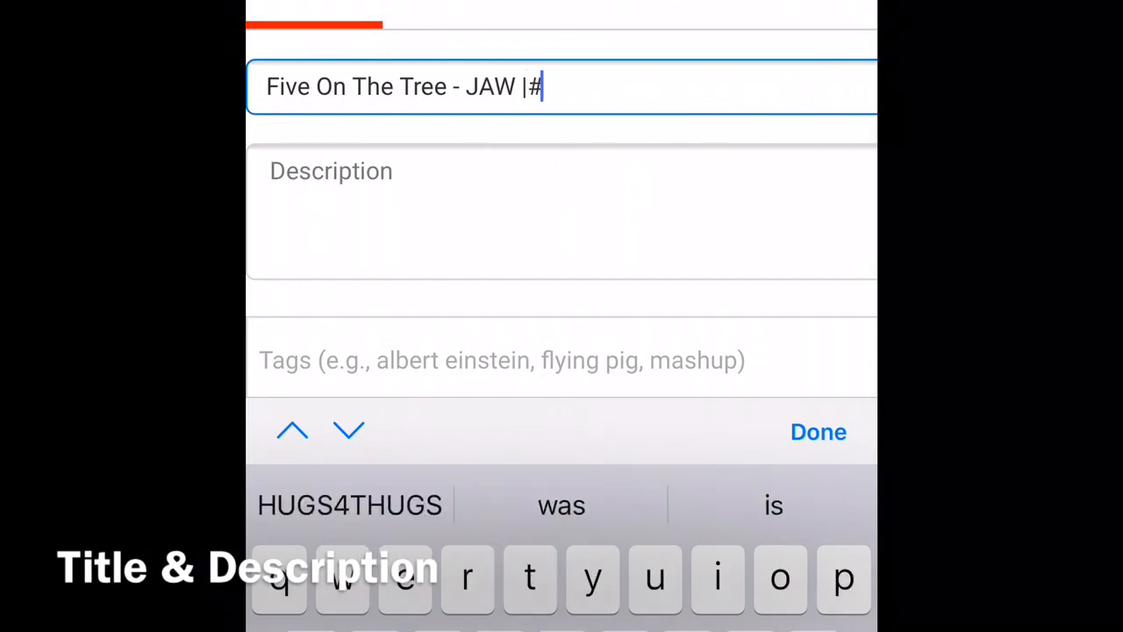
left_click(349, 505)
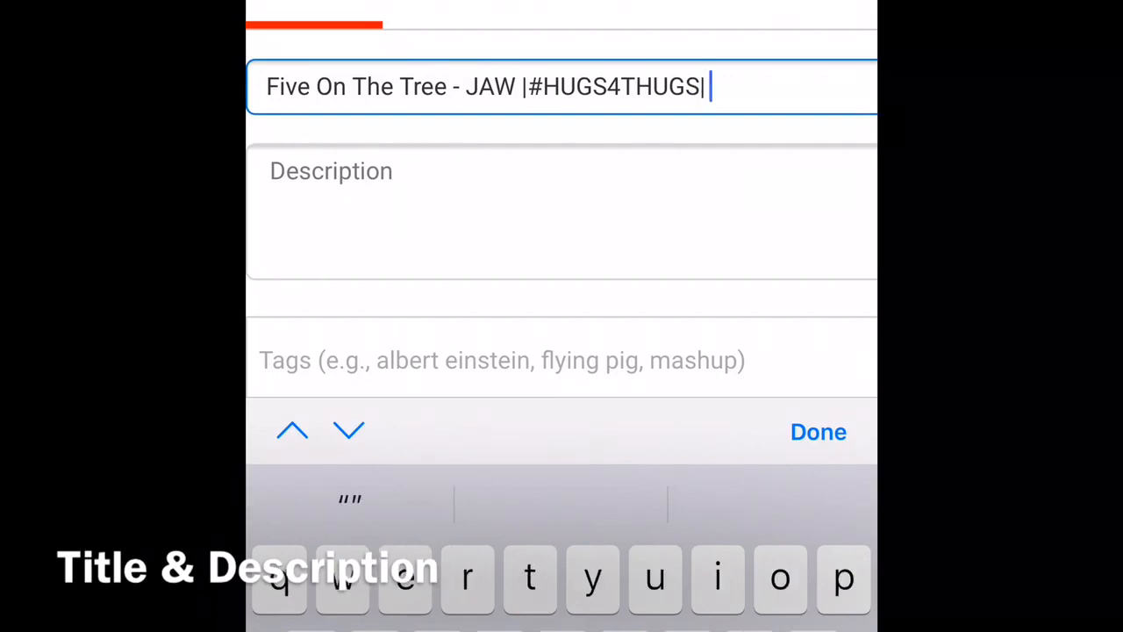
left_click(561, 210)
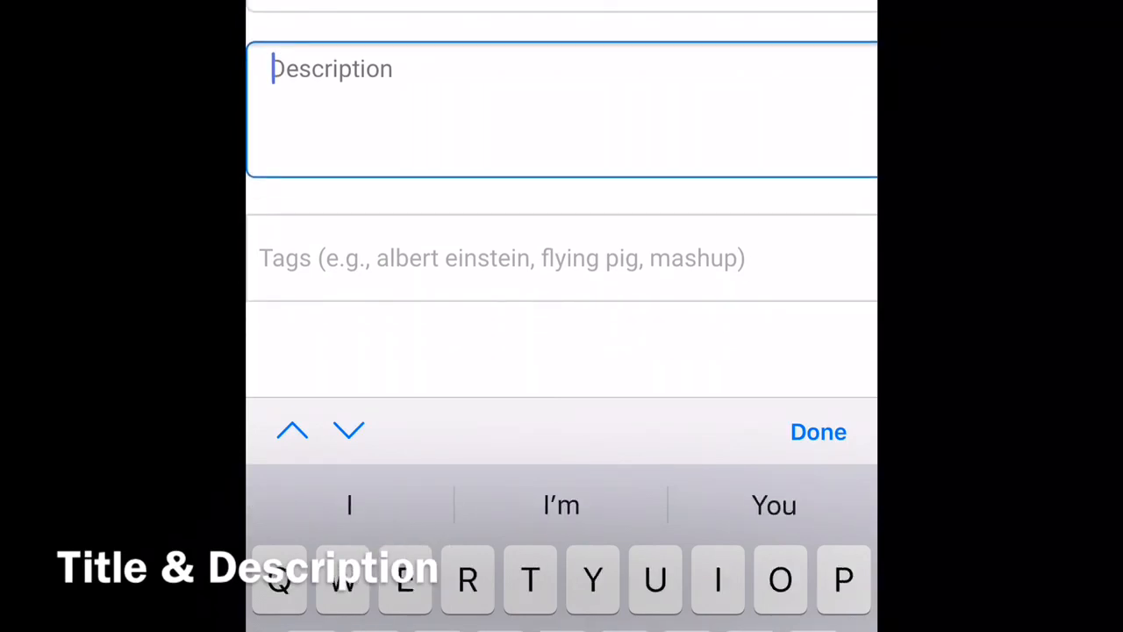